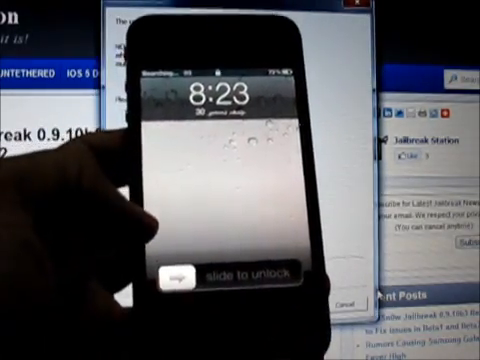
- Slide the lock-screen unlock slider to the right to reach the home screen of app icons
{"action": "left_click_drag", "start_coordinate": [180, 272], "coordinate": [290, 272]}
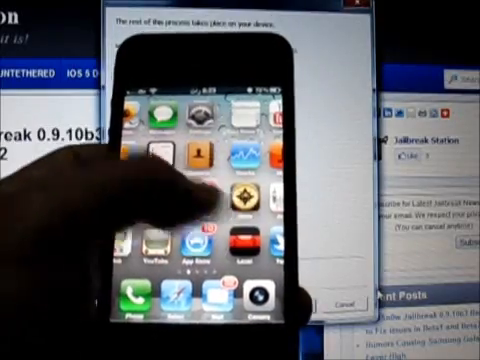